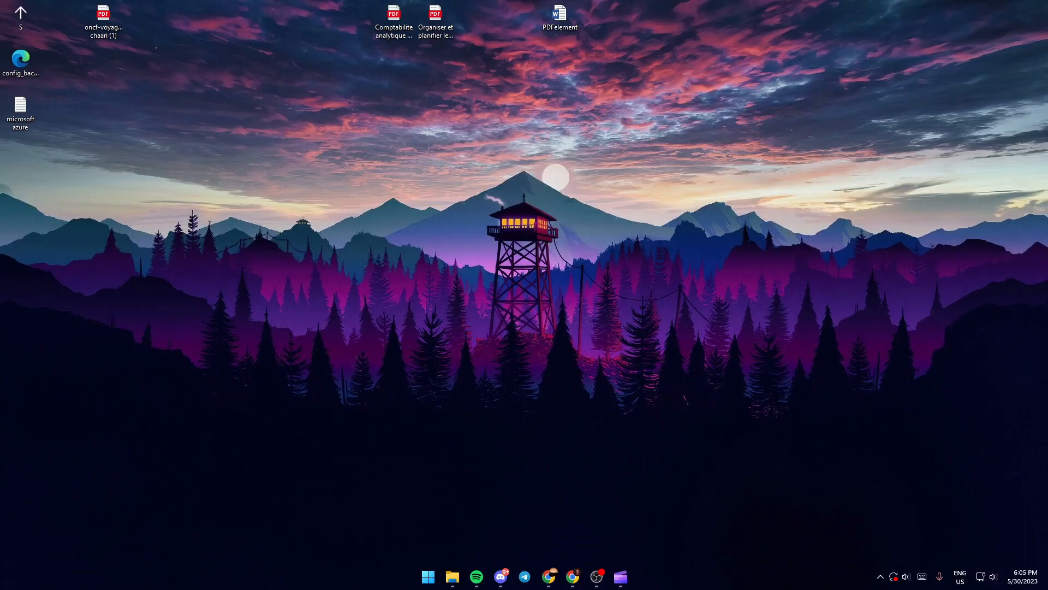
mouse_move(683, 325)
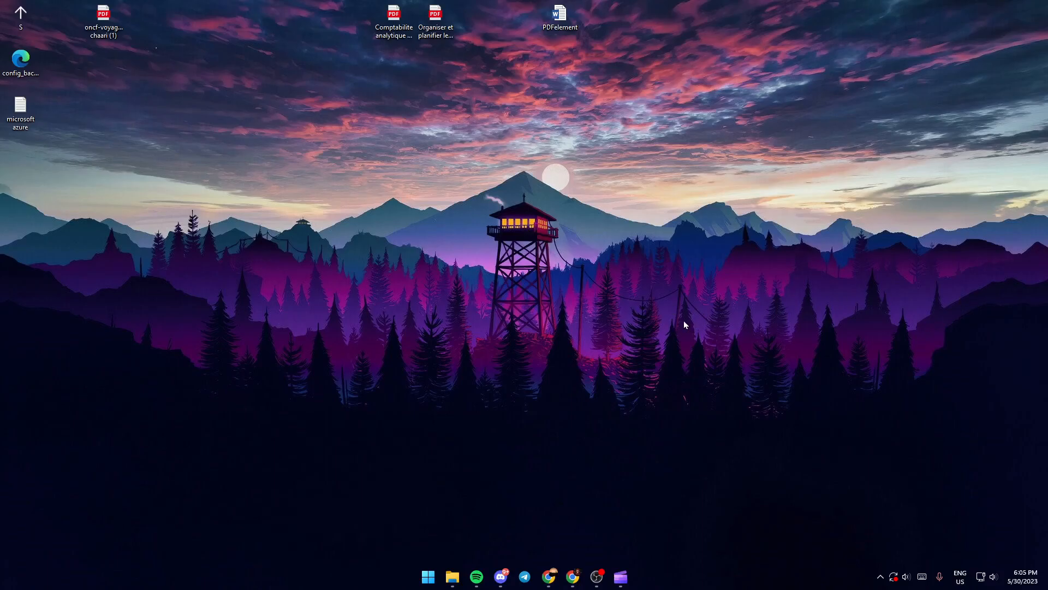
- Search the Start menu for "settings" so the Settings app appears as best match
left_click(427, 576)
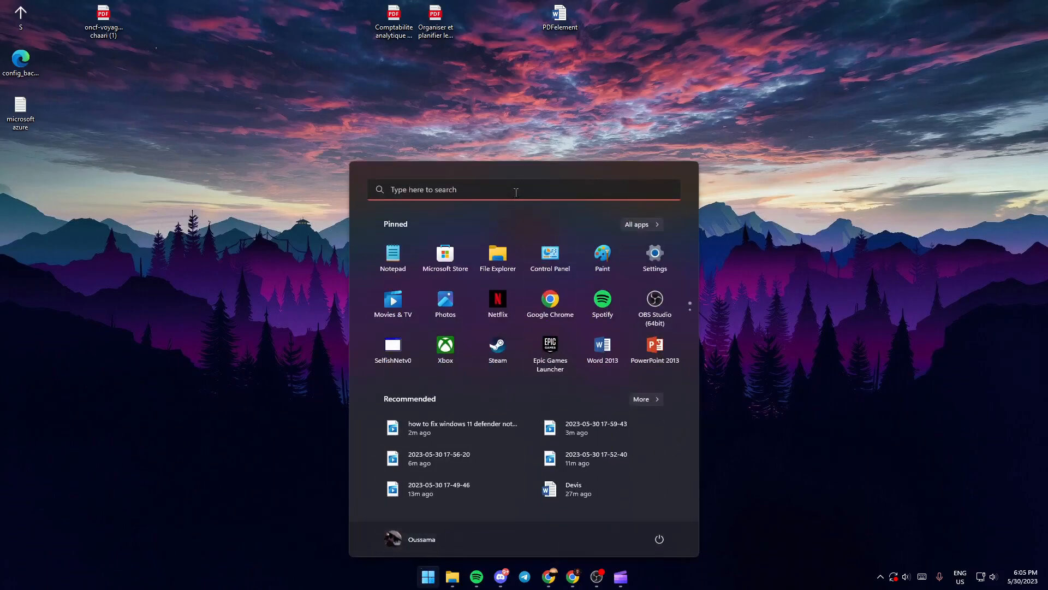
type("s")
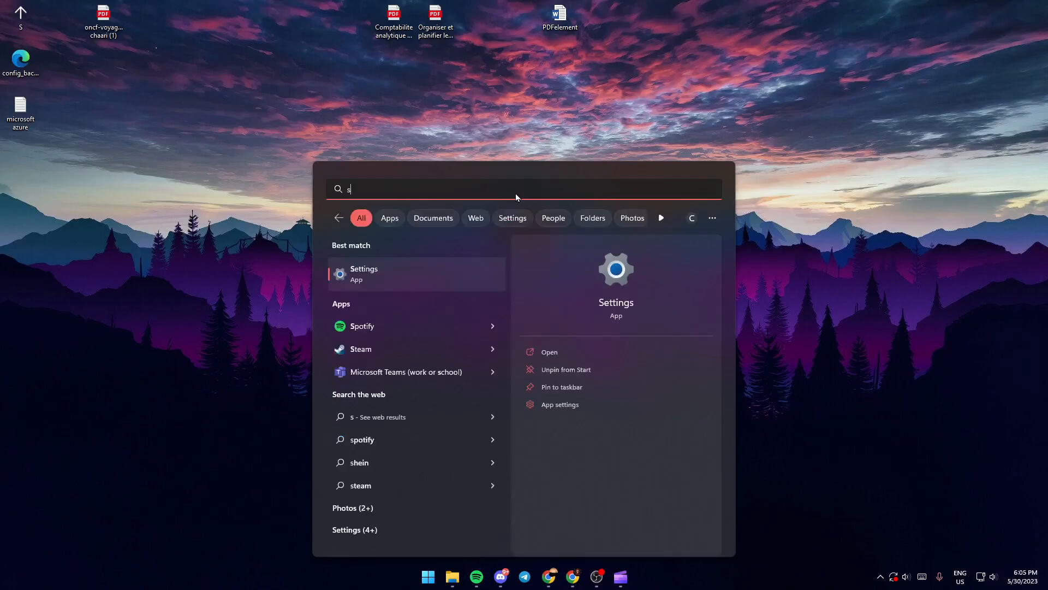
type("ettong")
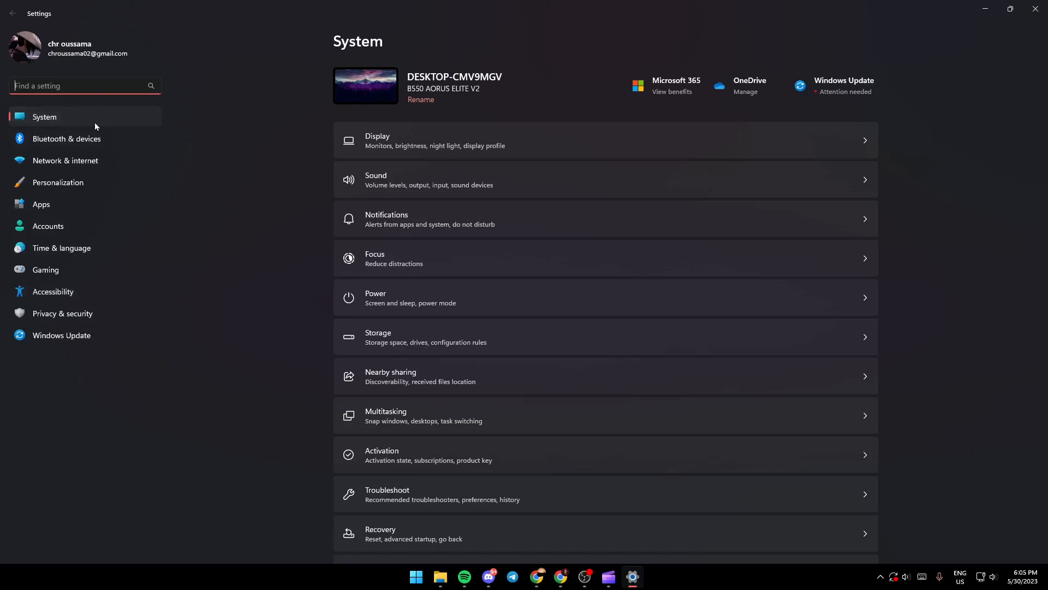
mouse_move(140, 120)
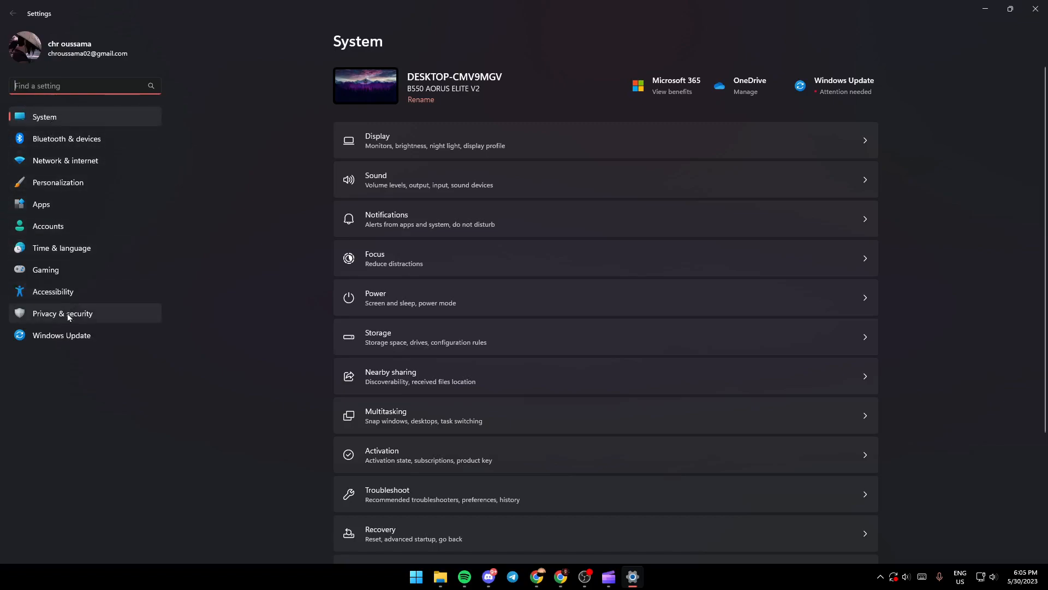
mouse_move(43, 318)
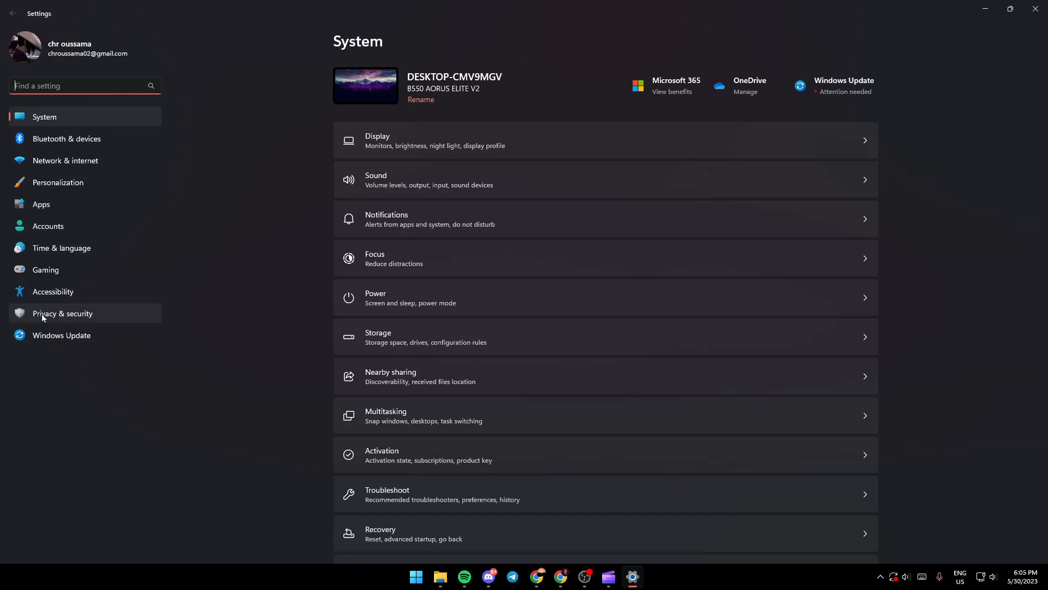
- Go to Privacy & security, showing Windows Security, Find my device and app permissions
left_click(63, 314)
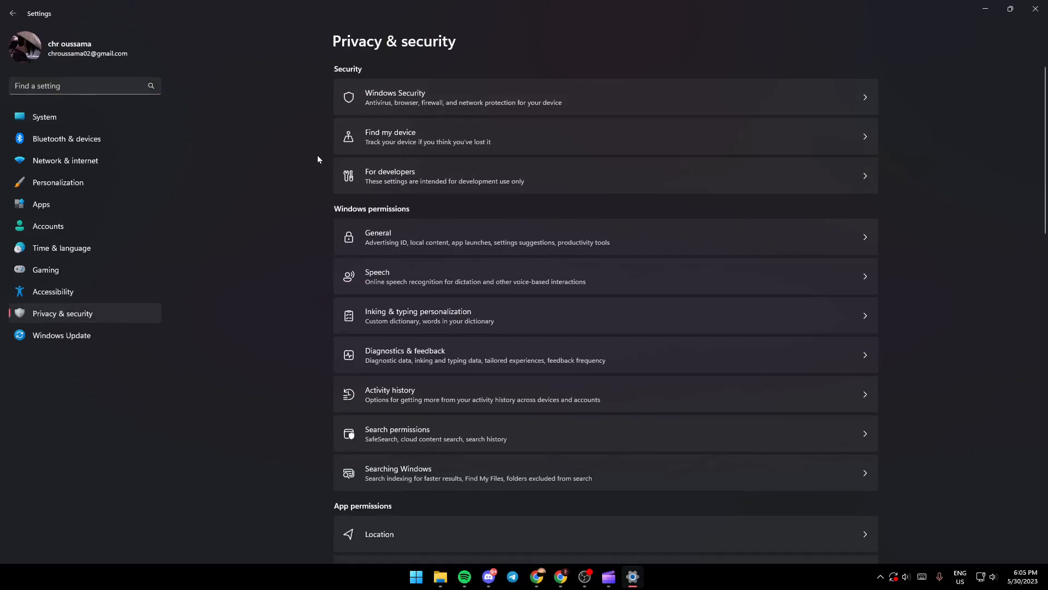
mouse_move(260, 242)
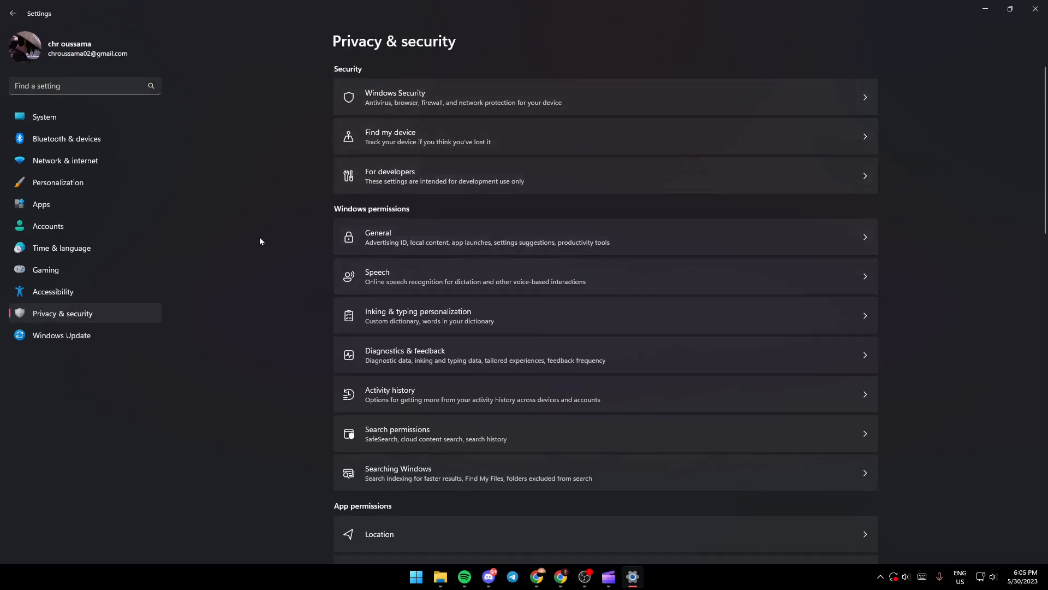
mouse_move(298, 225)
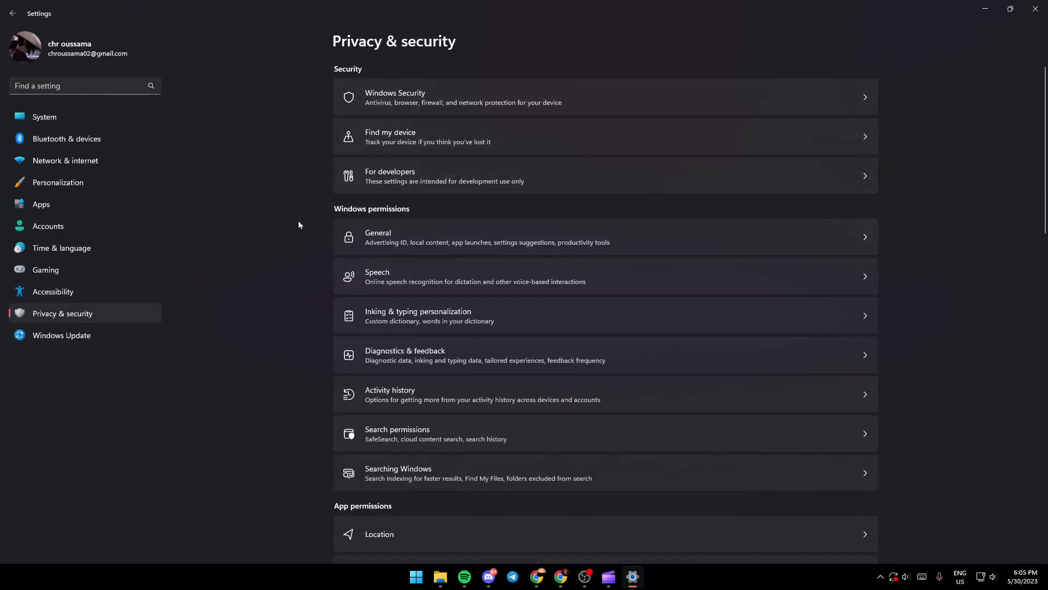
mouse_move(392, 88)
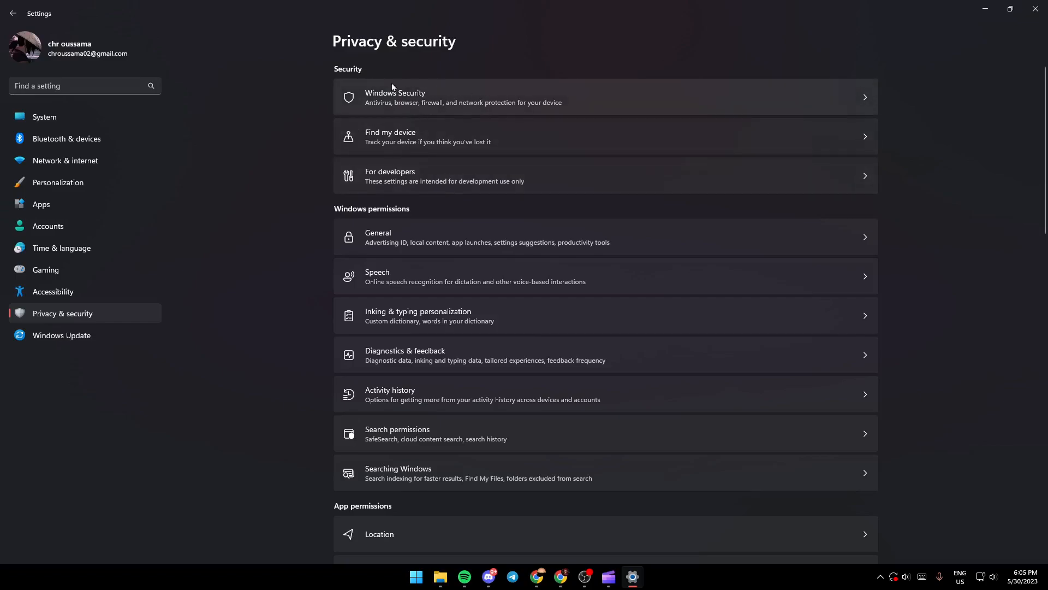
mouse_move(684, 116)
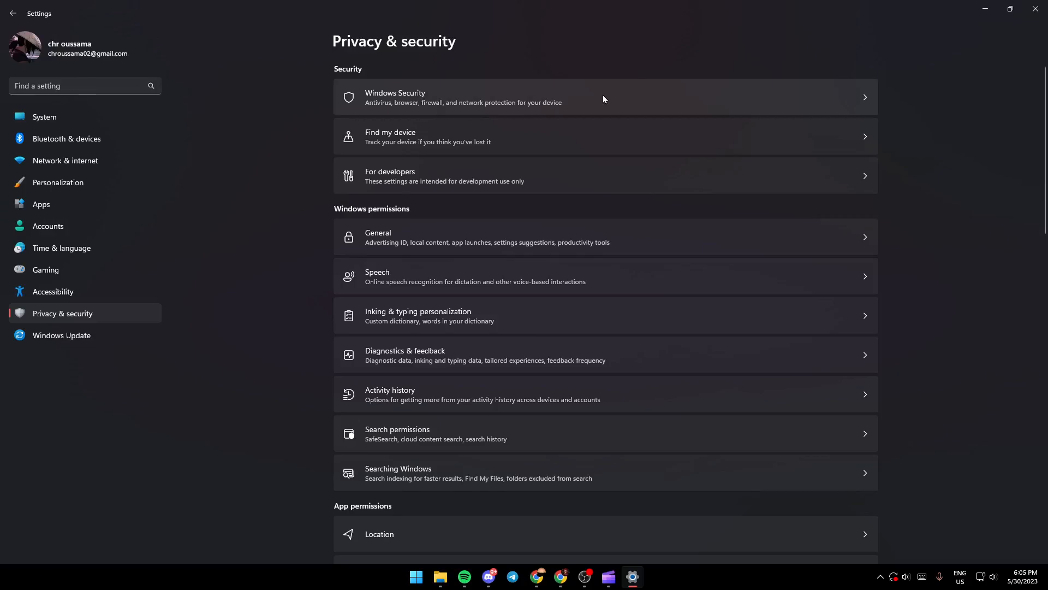
- Show the Windows Security protection areas overview, including Virus & threat and Firewall
left_click(604, 96)
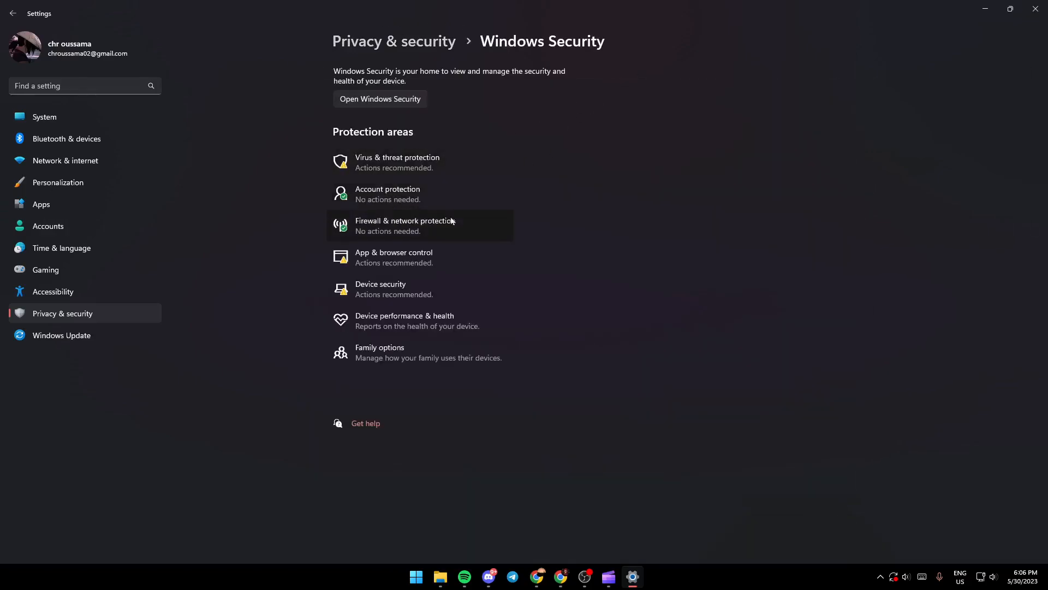
mouse_move(475, 191)
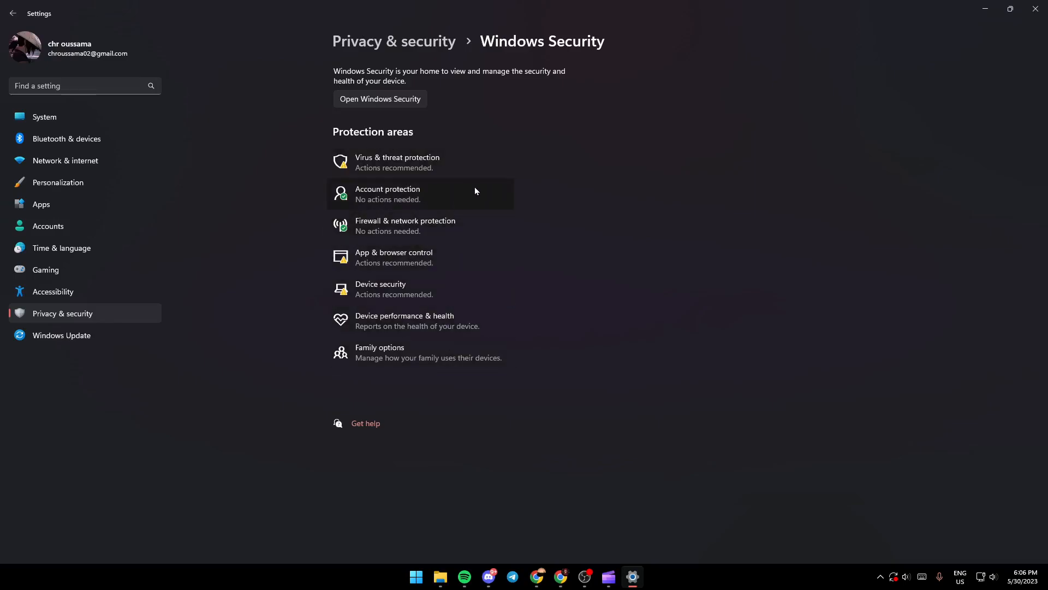
mouse_move(447, 194)
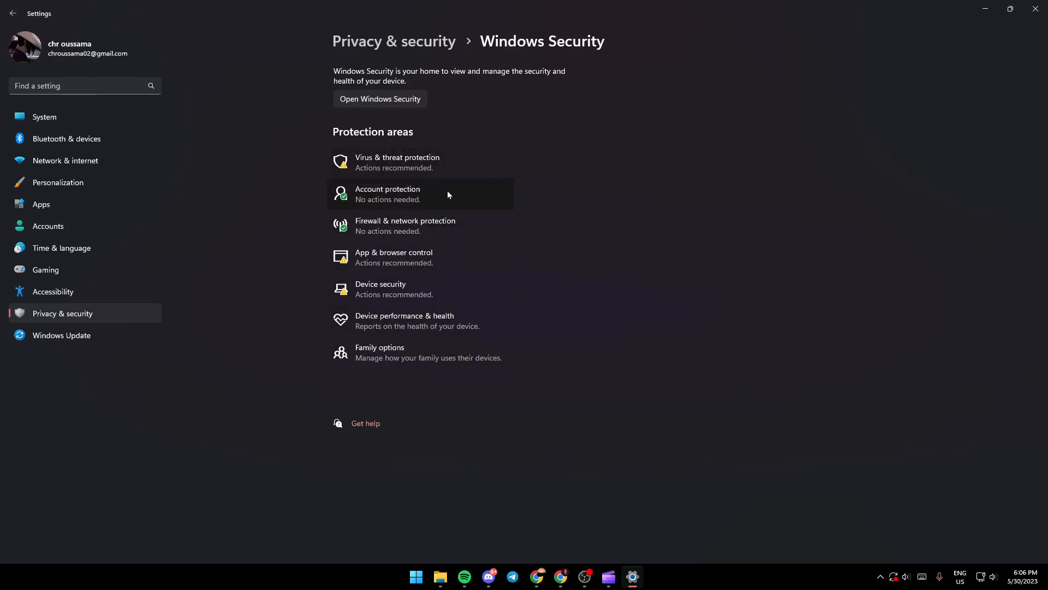
mouse_move(401, 225)
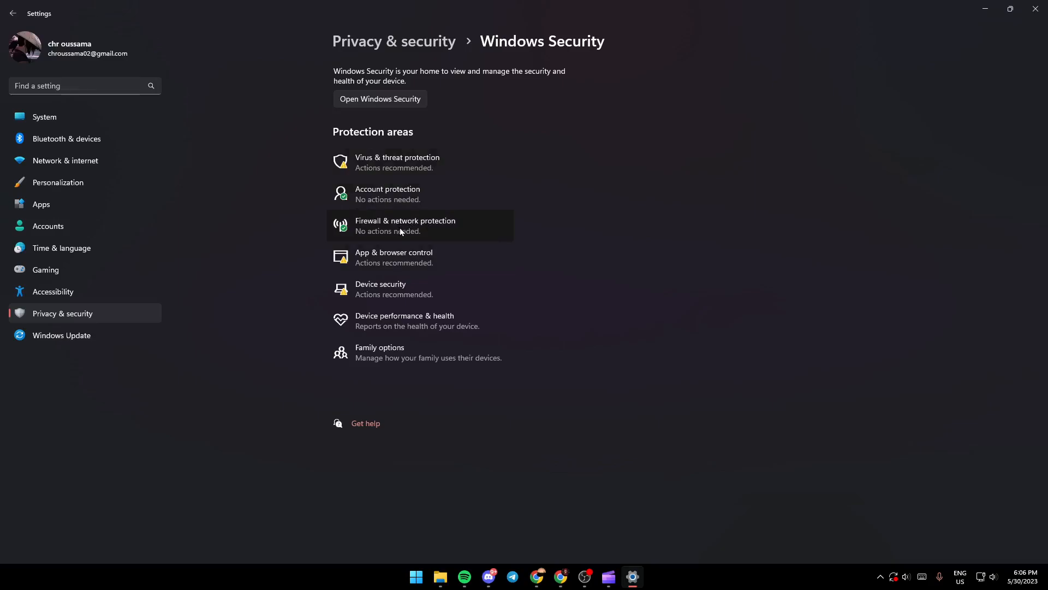
mouse_move(428, 258)
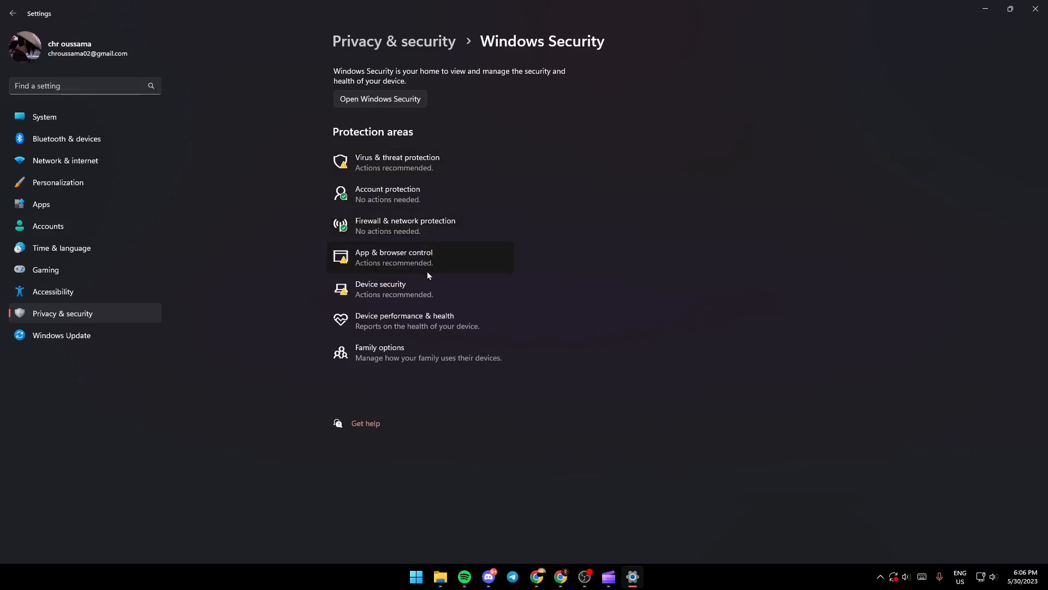
mouse_move(386, 321)
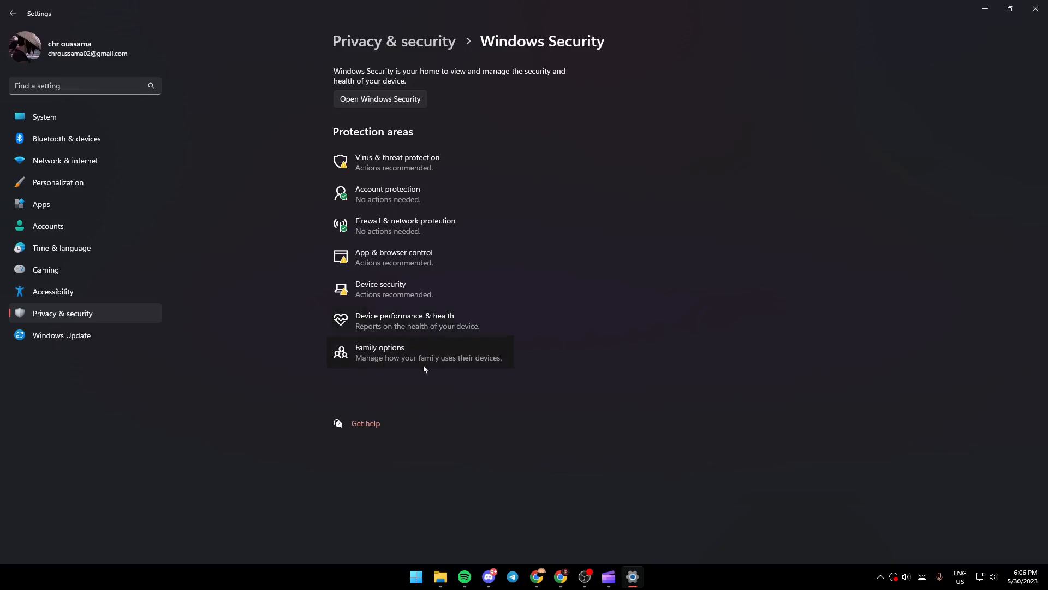
mouse_move(228, 215)
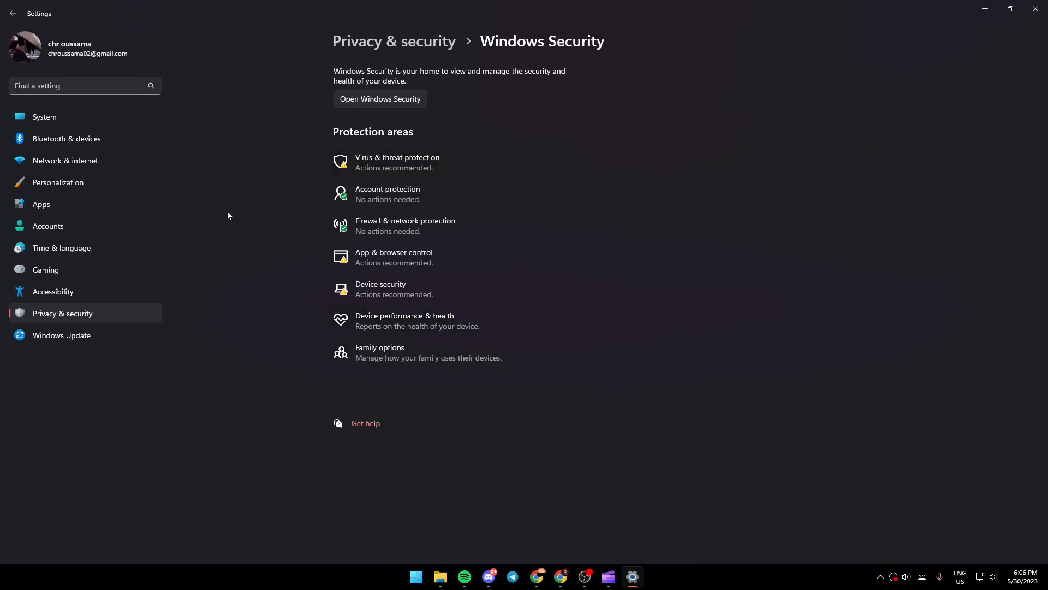
mouse_move(317, 174)
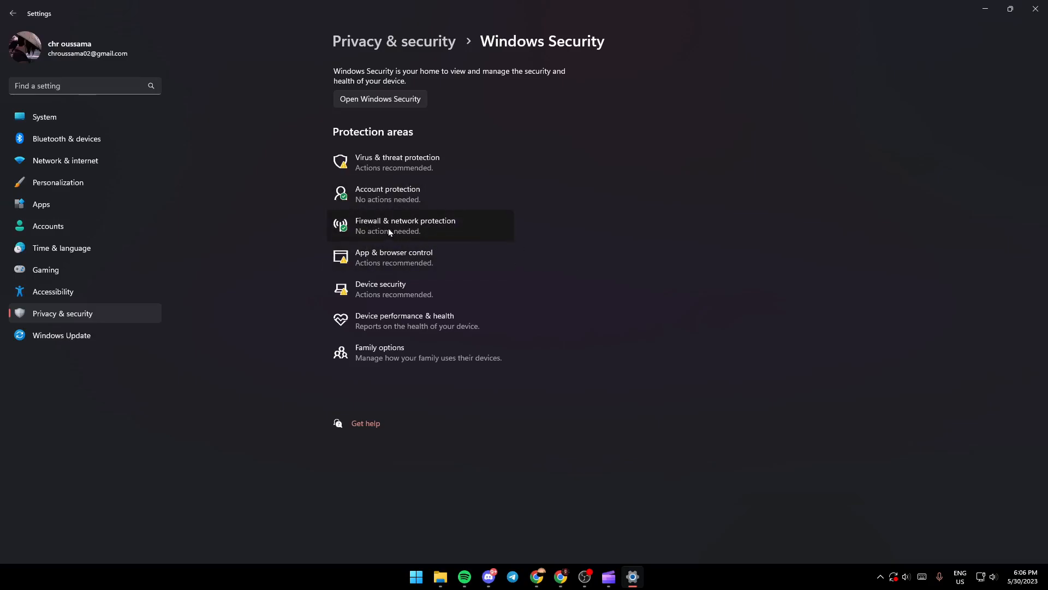
- Review Firewall & network protection with its Restore settings option, then close to the desktop
left_click(380, 99)
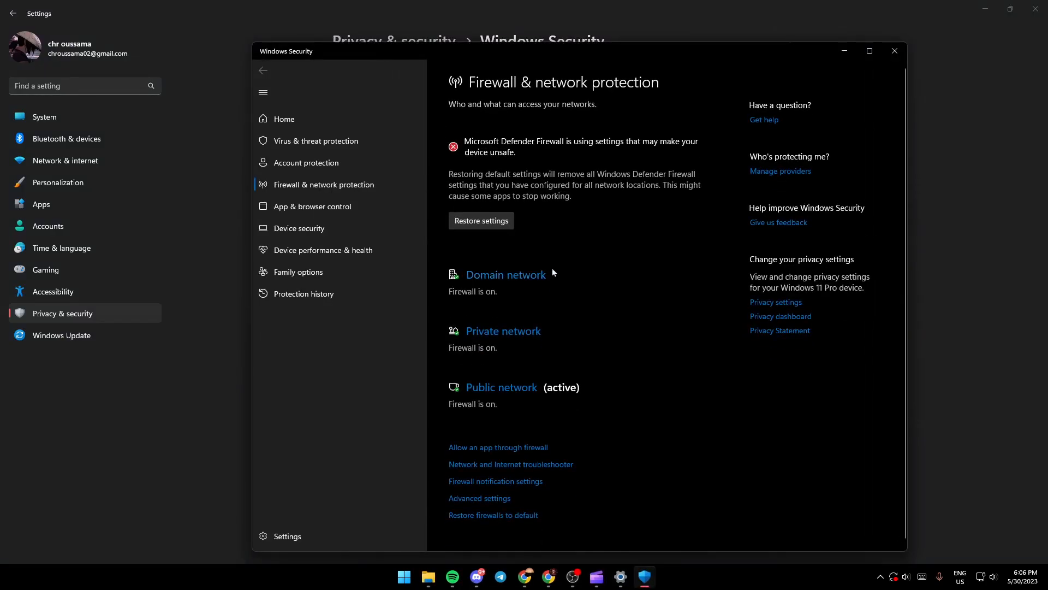
mouse_move(587, 182)
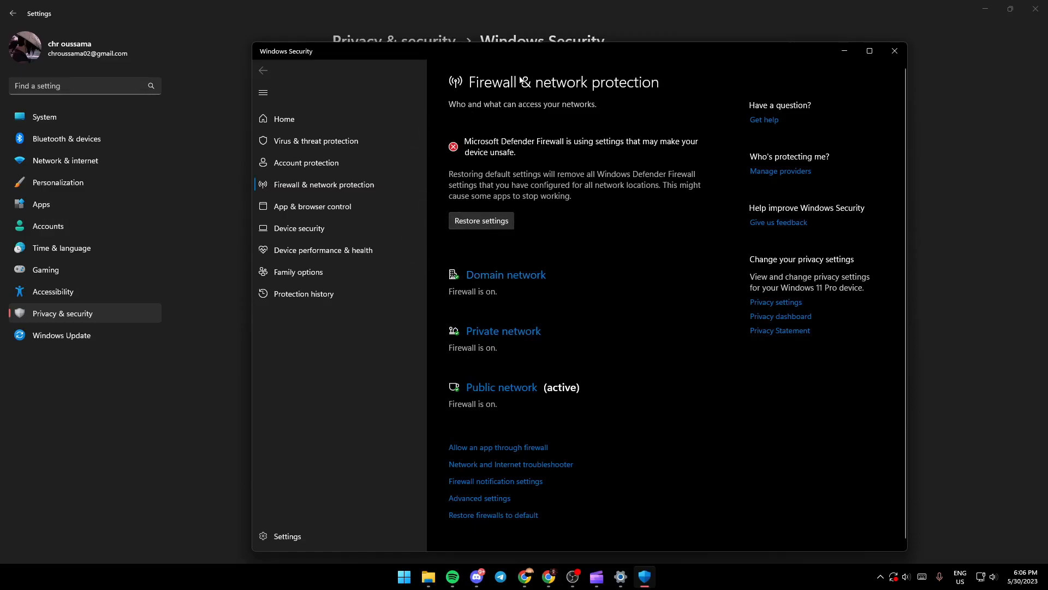
mouse_move(583, 287)
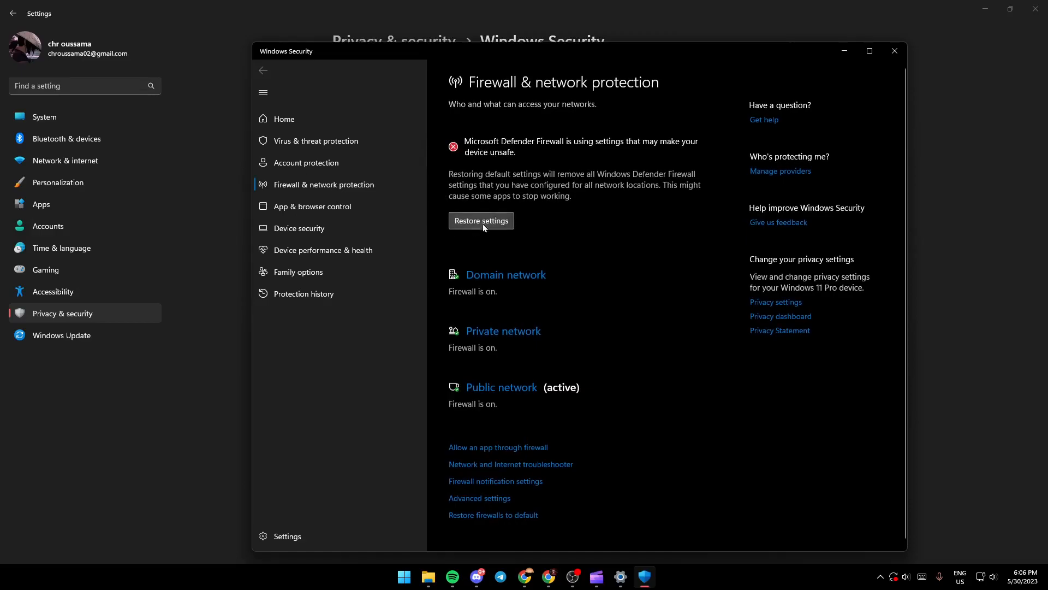
mouse_move(466, 213)
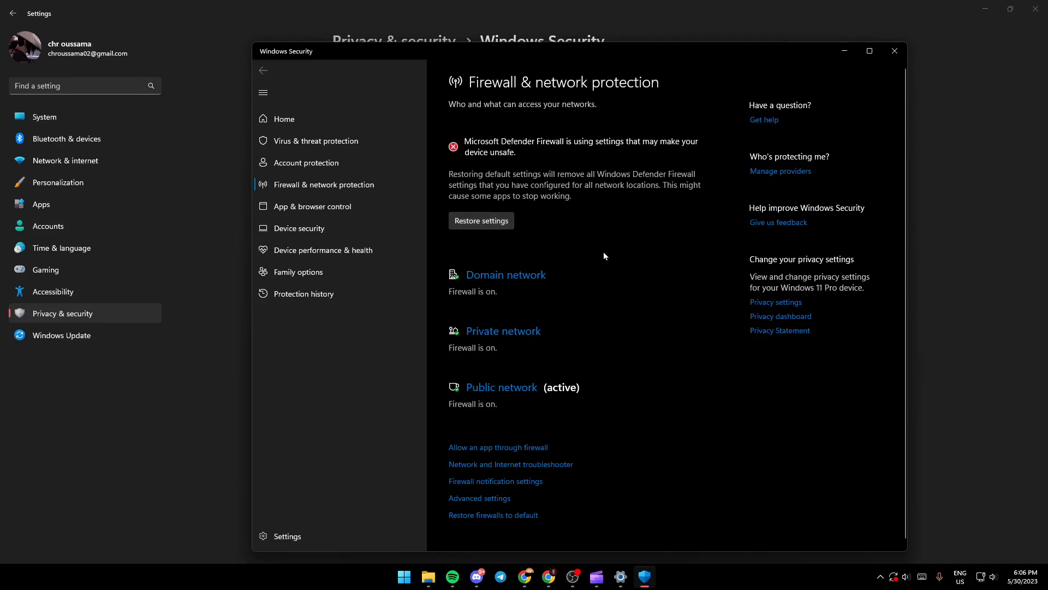
mouse_move(579, 305)
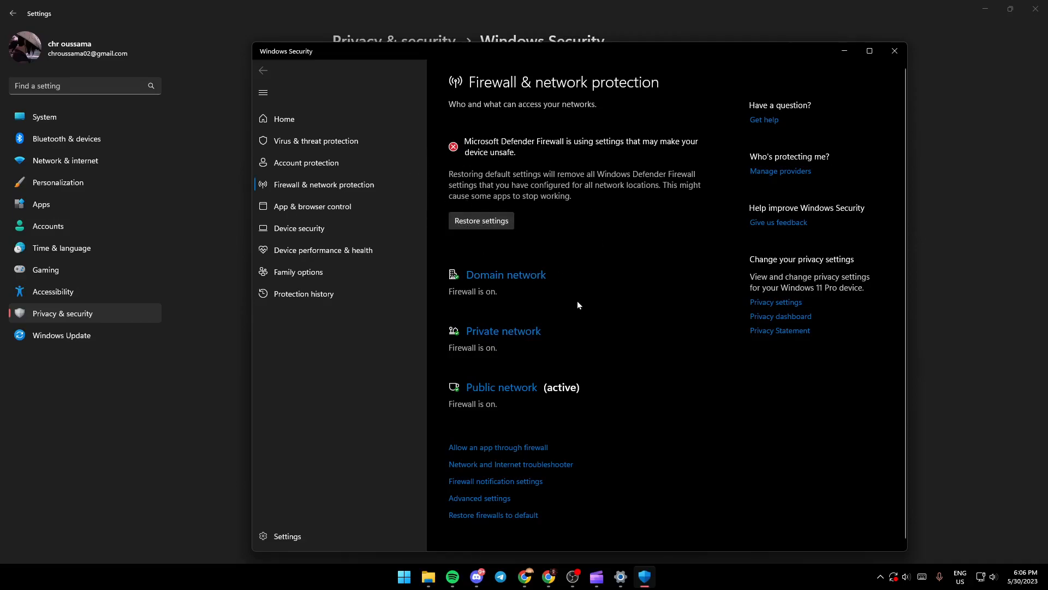
mouse_move(629, 176)
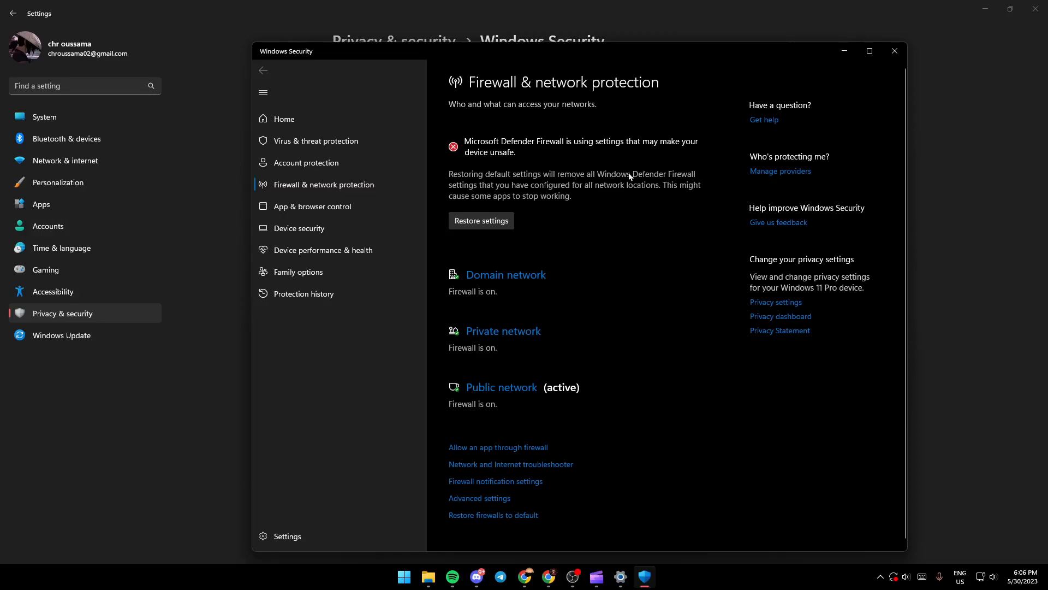
mouse_move(496, 167)
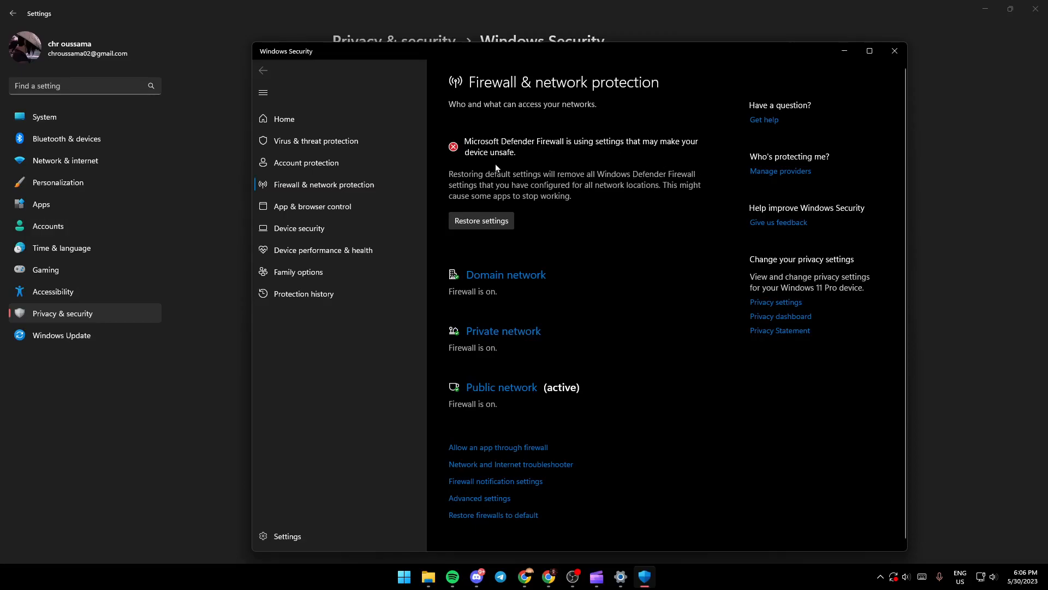
mouse_move(651, 192)
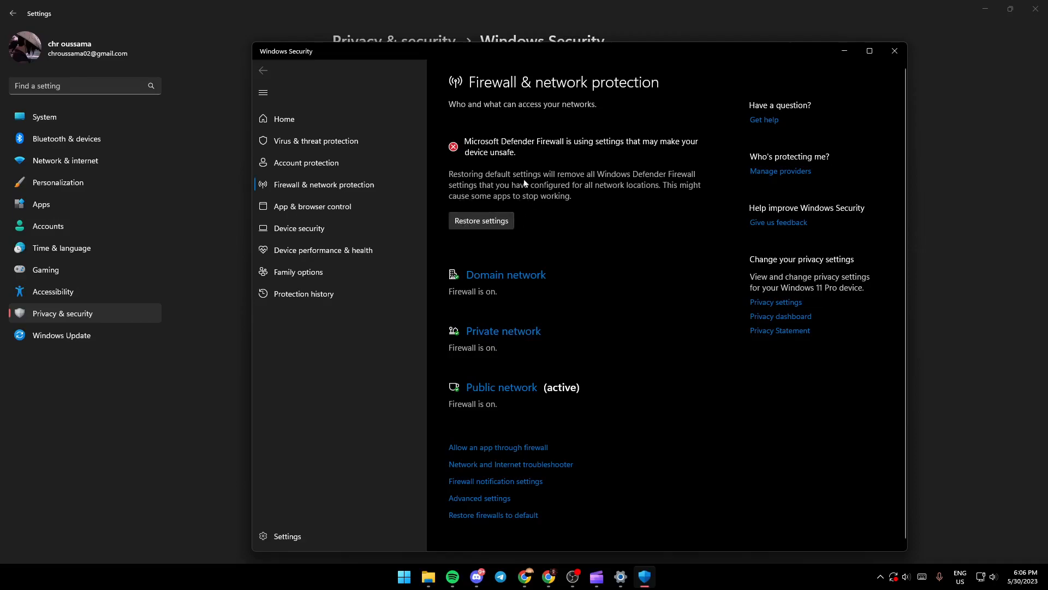
mouse_move(532, 238)
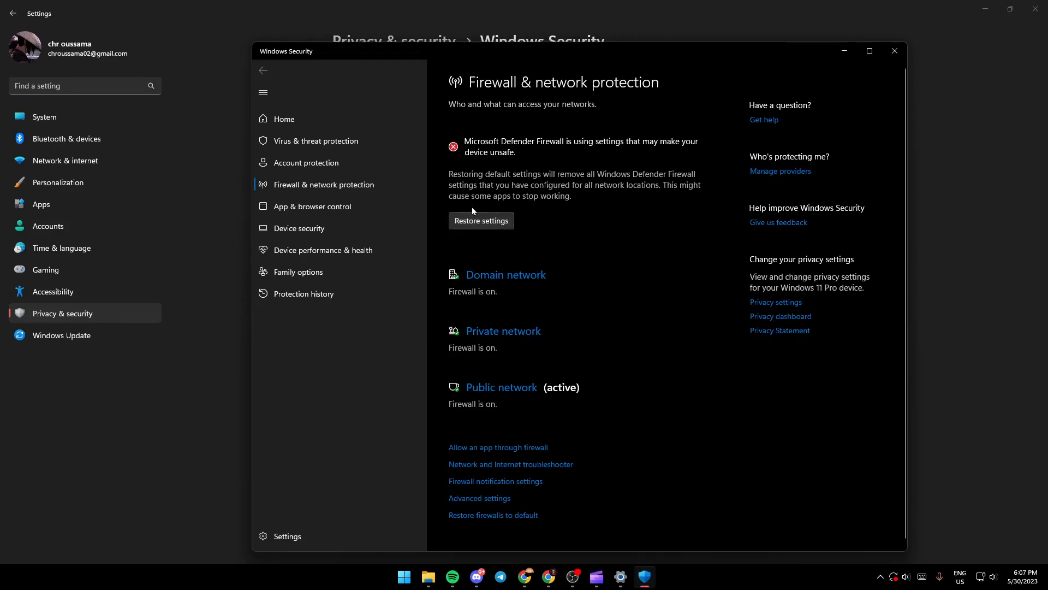
mouse_move(488, 236)
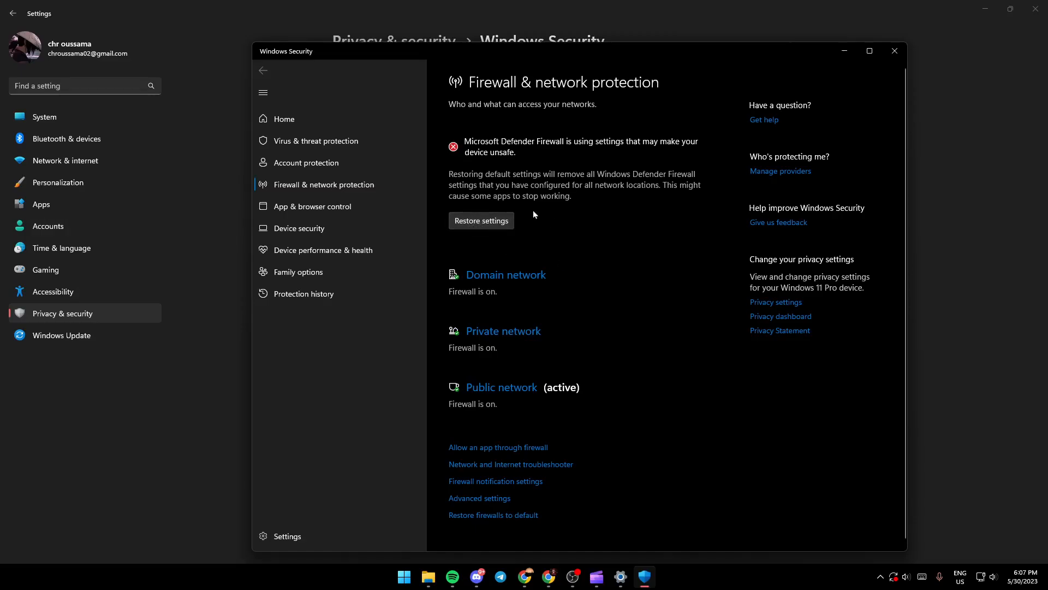
mouse_move(599, 362)
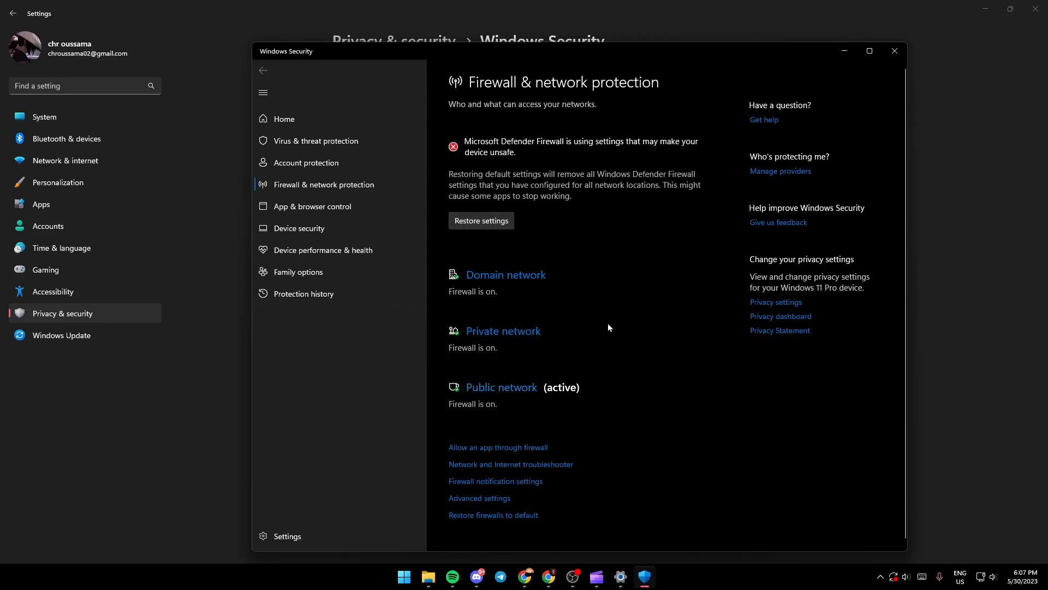
mouse_move(870, 51)
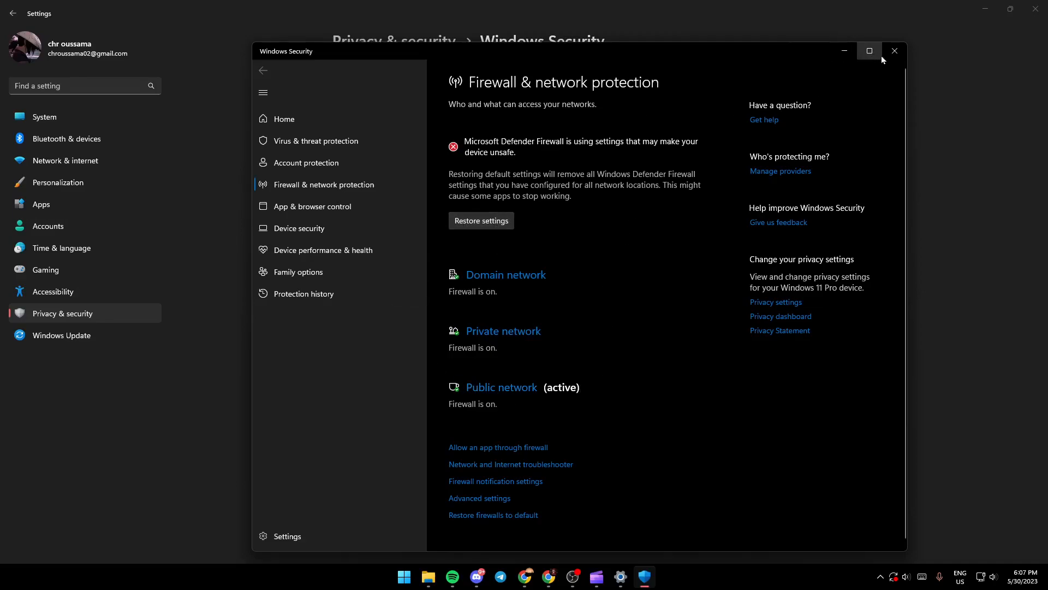
left_click(895, 50)
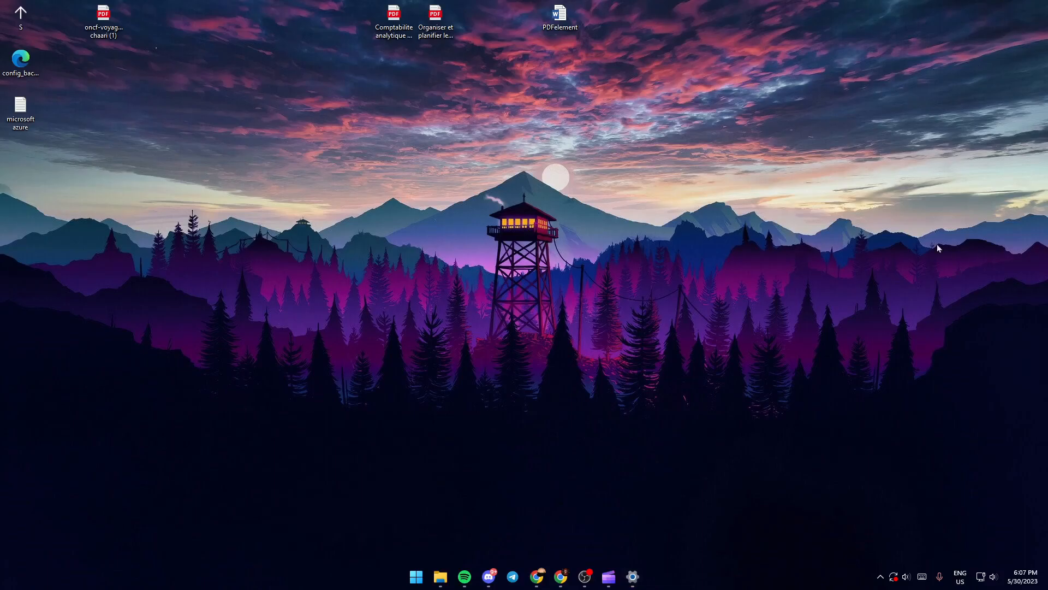